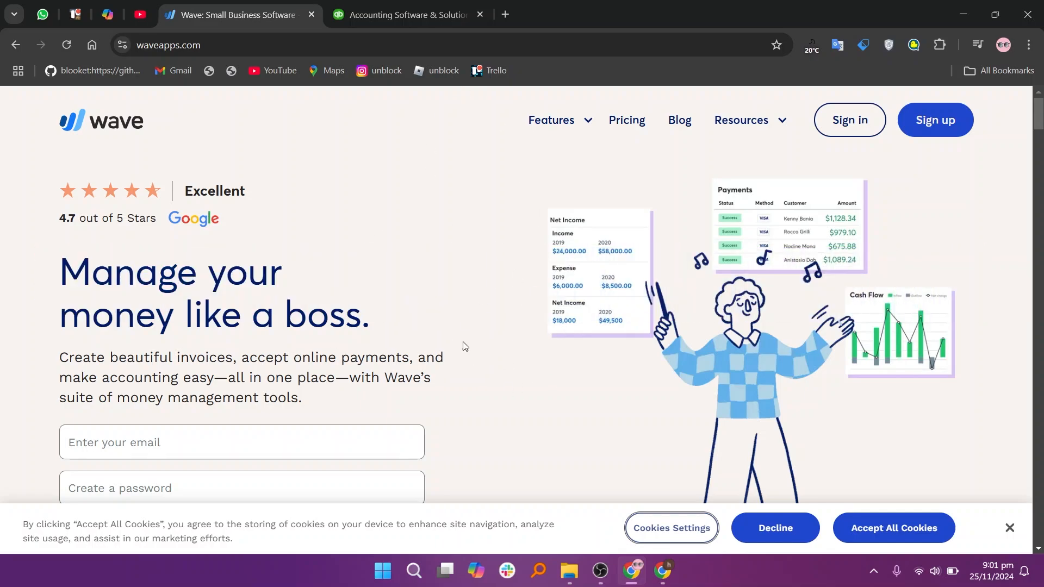
- Scroll Wave's homepage past the dashboard video, 'One less thing to worry about' benefits and tools overview
scroll("down", 3)
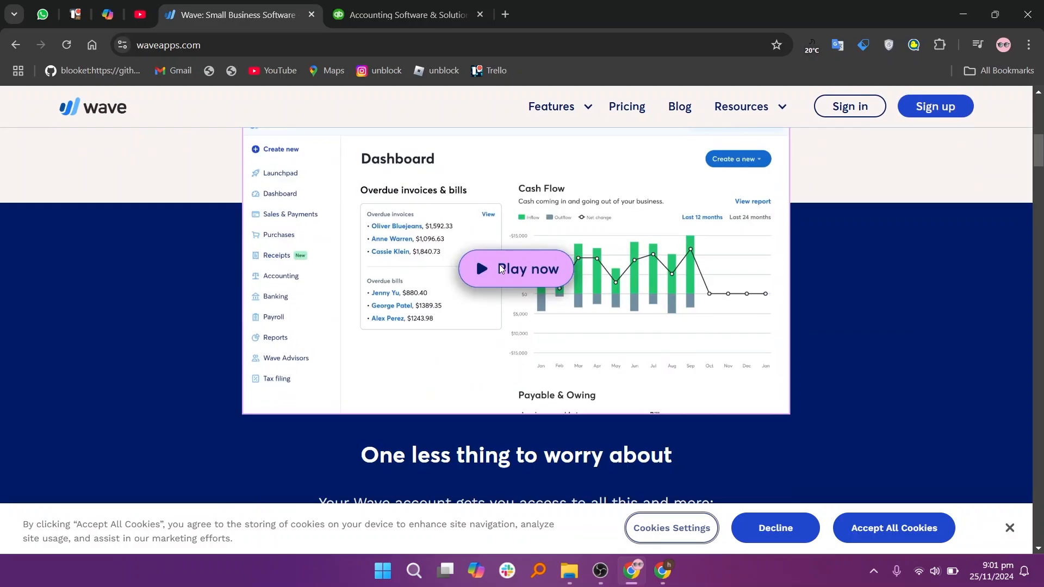
scroll("down", 3)
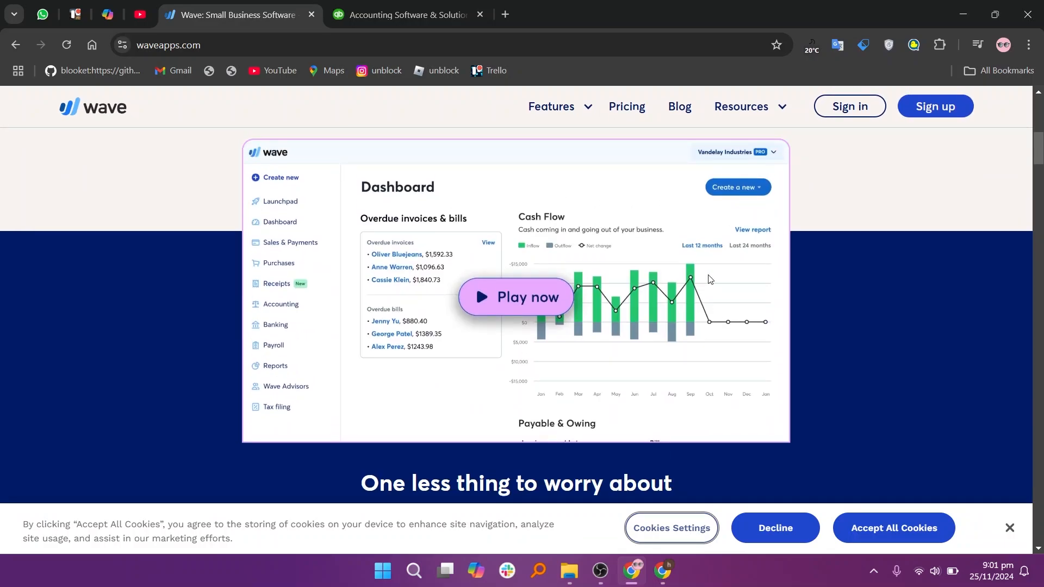
scroll("down", 3)
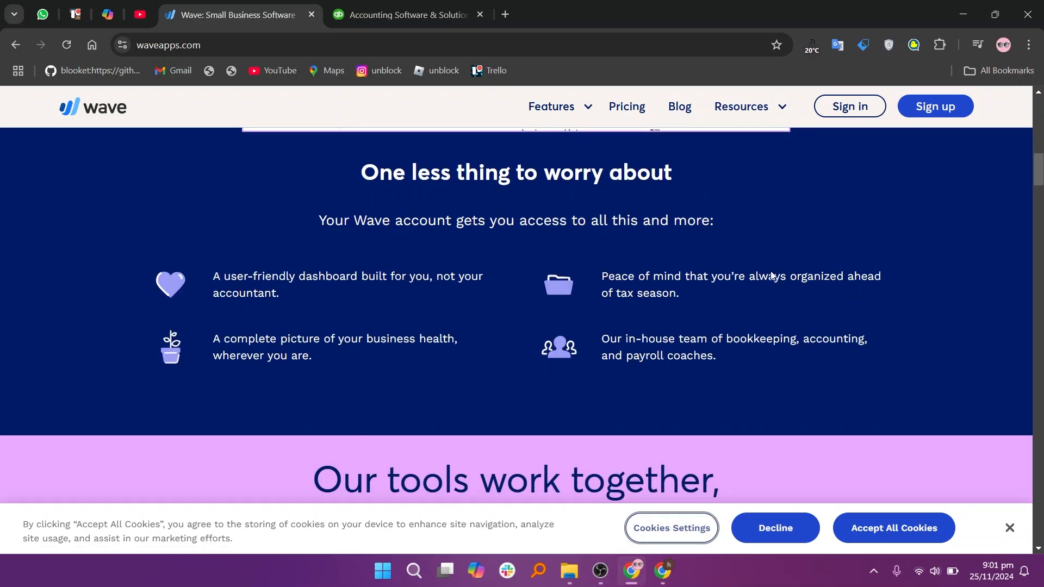
scroll("down", 3)
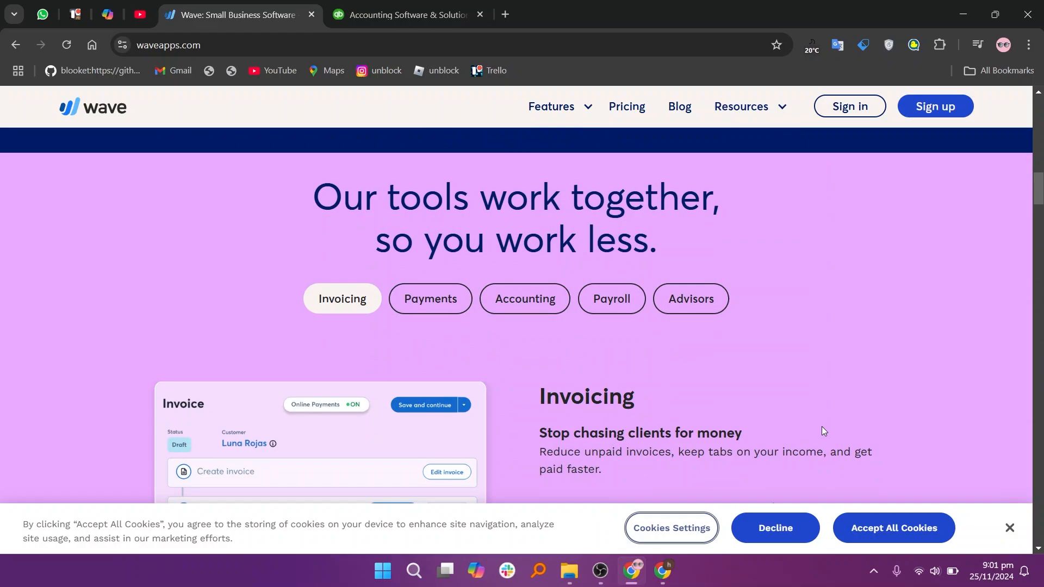
scroll("down", 3)
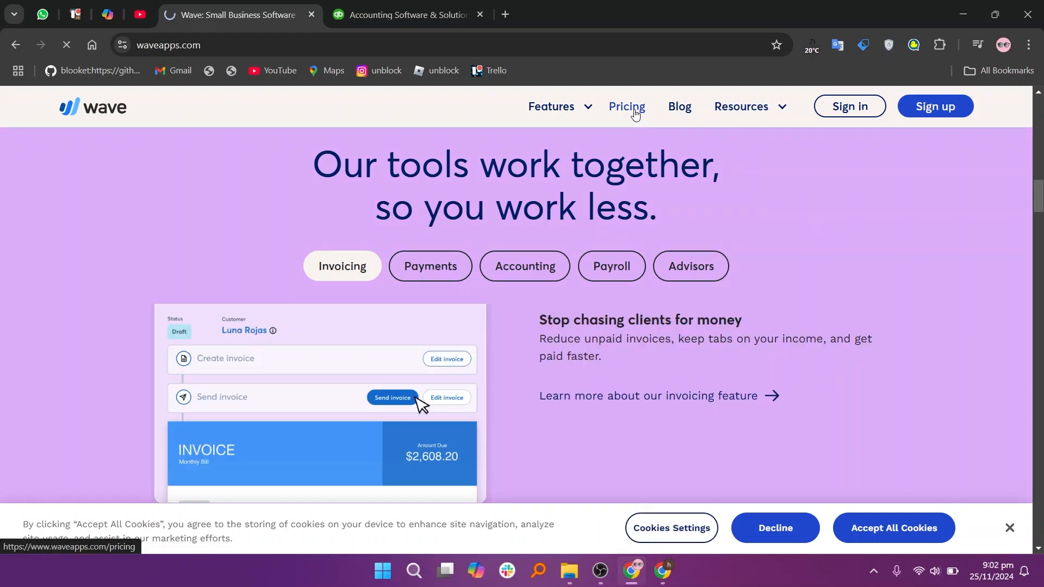
- Review Wave's pricing page with the $0 Starter and $16/month Pro plans, then switch to QuickBooks
left_click(625, 107)
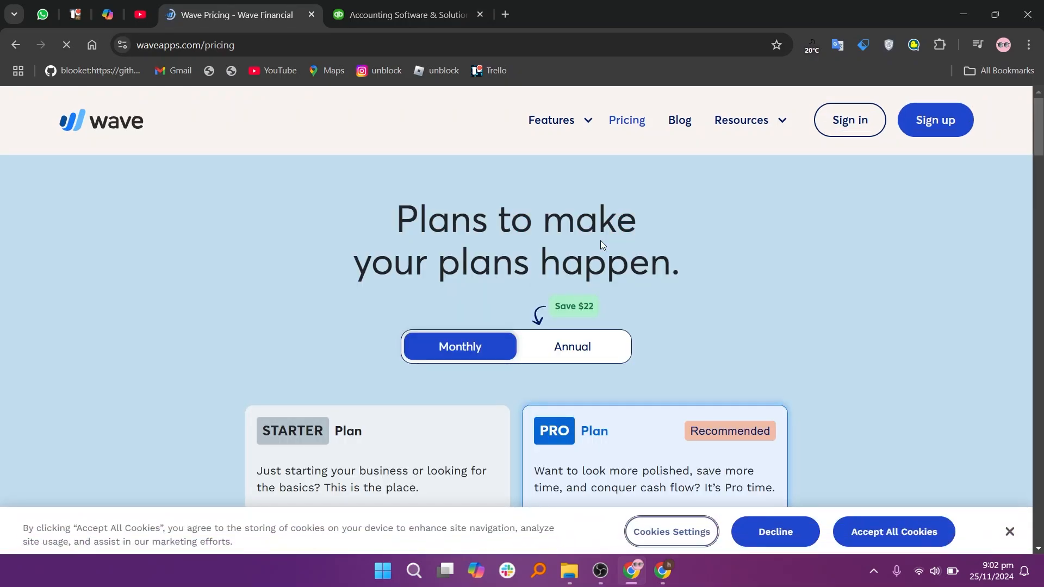
scroll("down", 3)
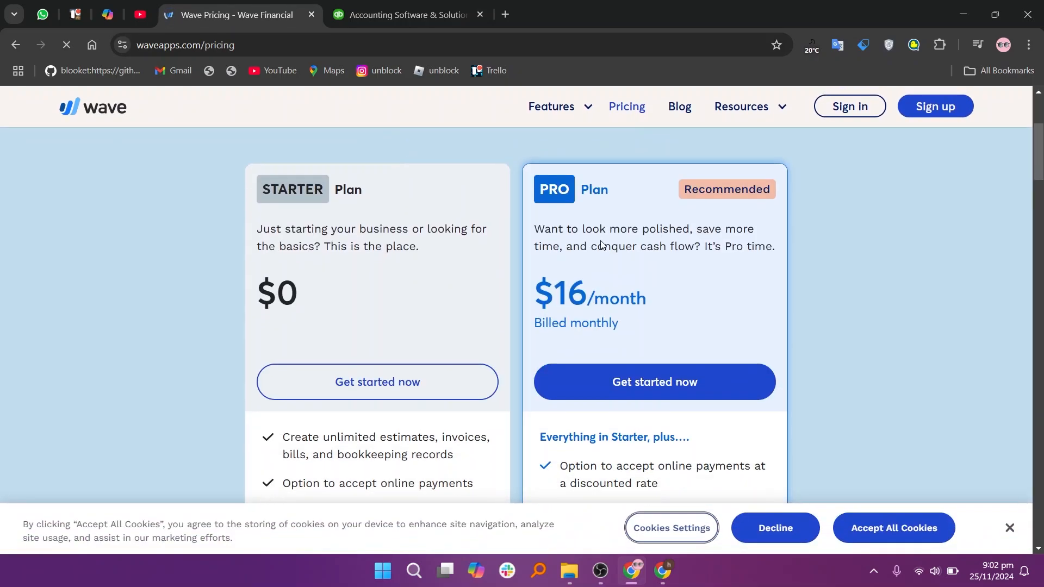
scroll("down", 3)
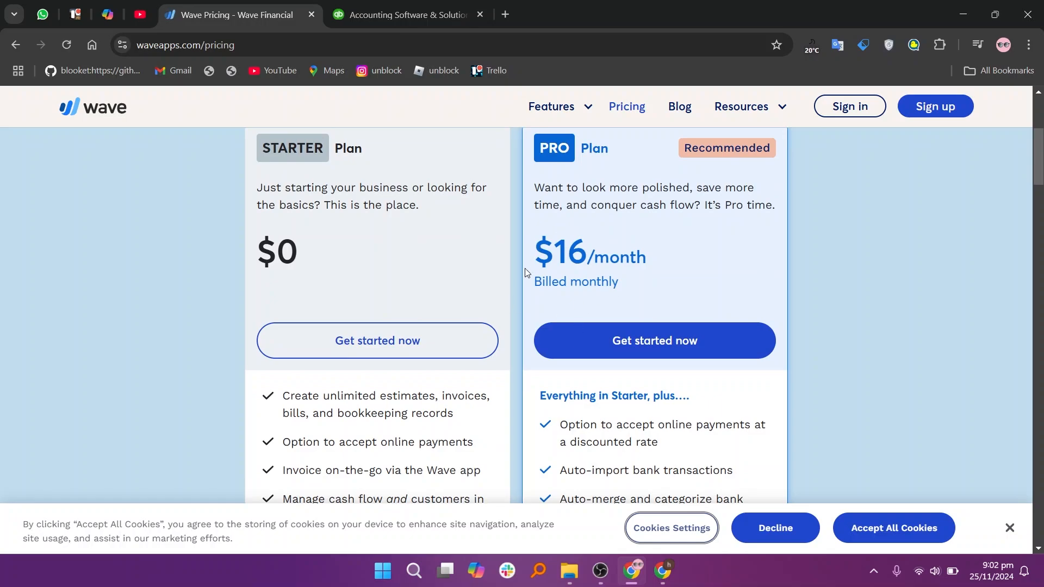
left_click(406, 15)
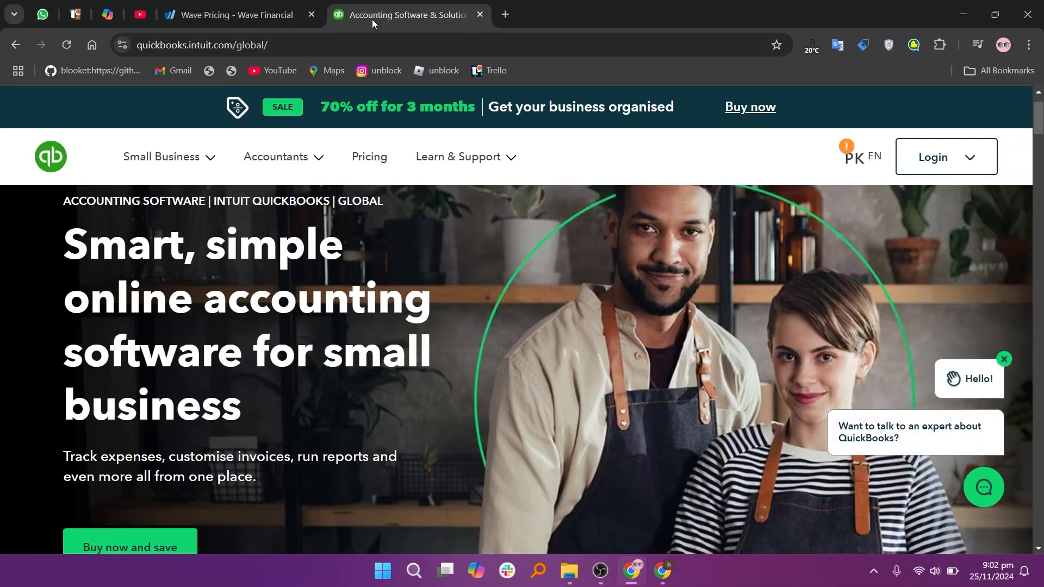
- Browse QuickBooks' homepage features and 70%-off offer, then view the Simple Start, Essentials, Plus and Advanced plans
scroll("down", 3)
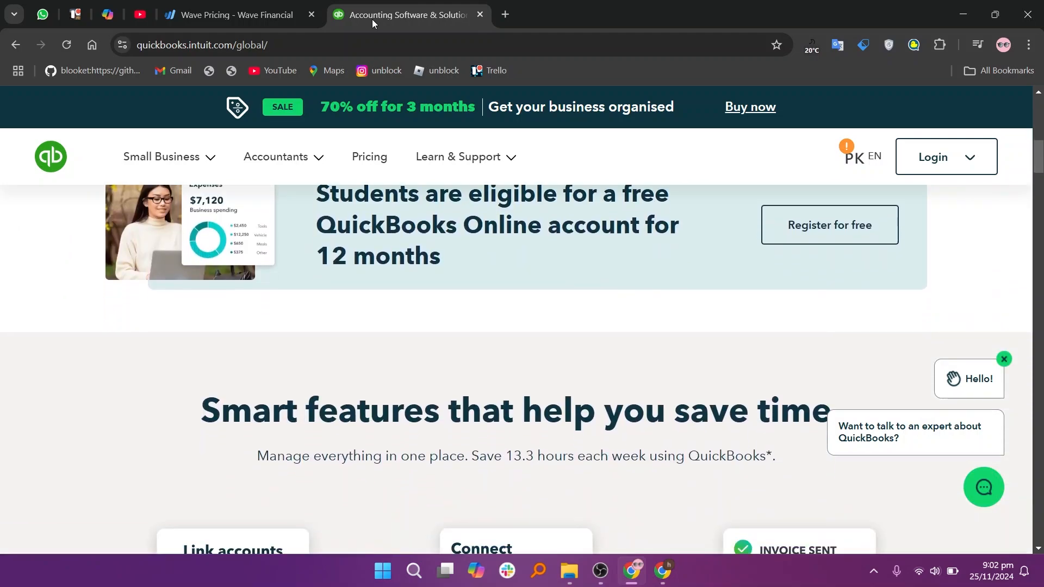
scroll("down", 3)
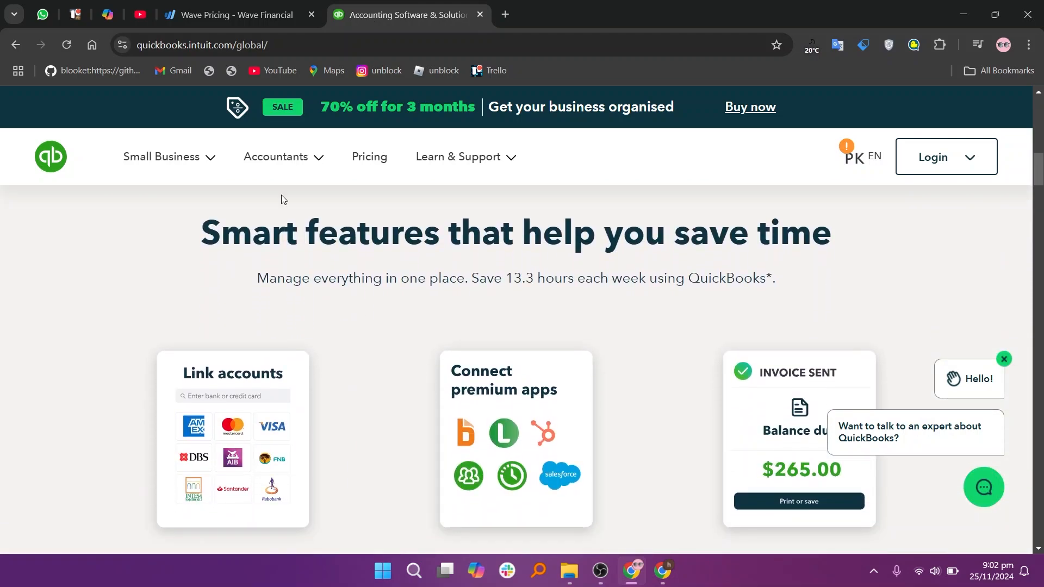
mouse_move(659, 410)
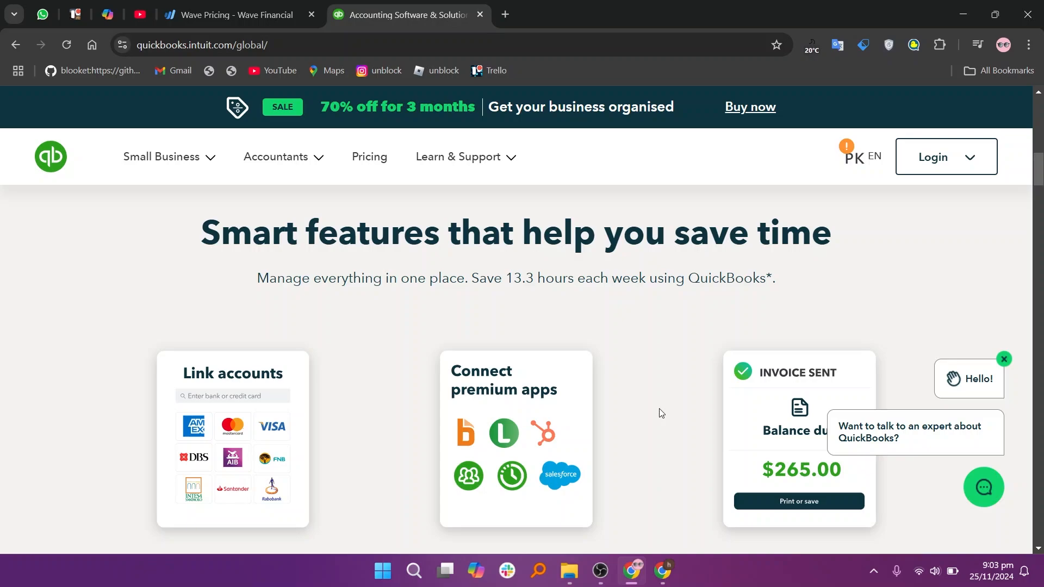
scroll("down", 3)
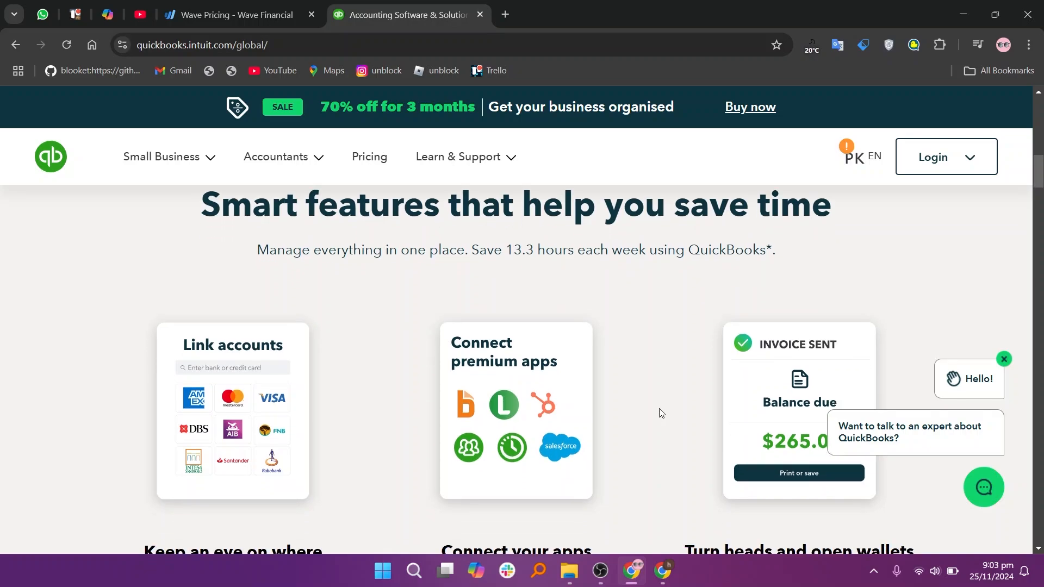
scroll("down", 3)
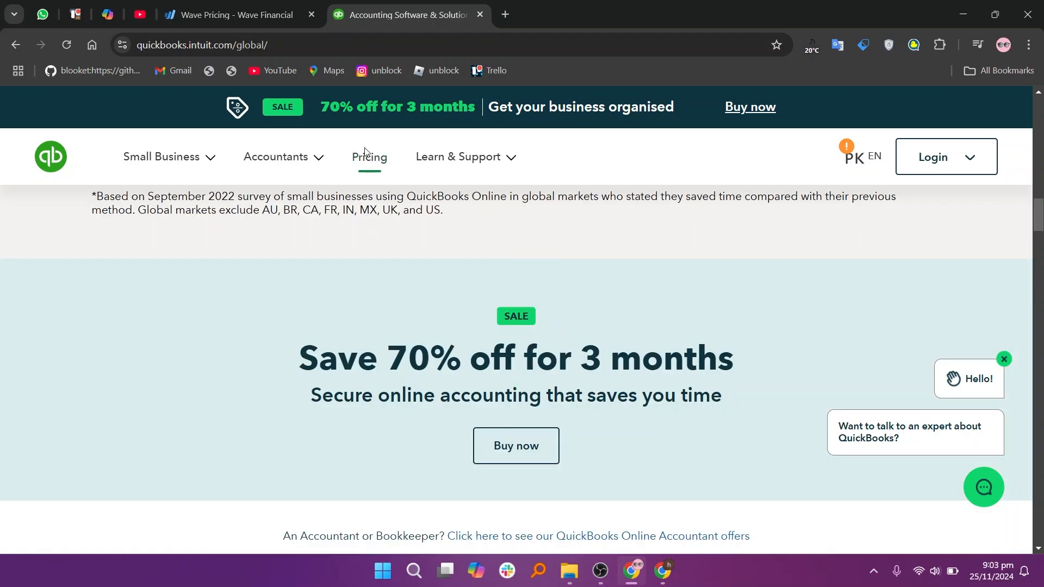
left_click(369, 157)
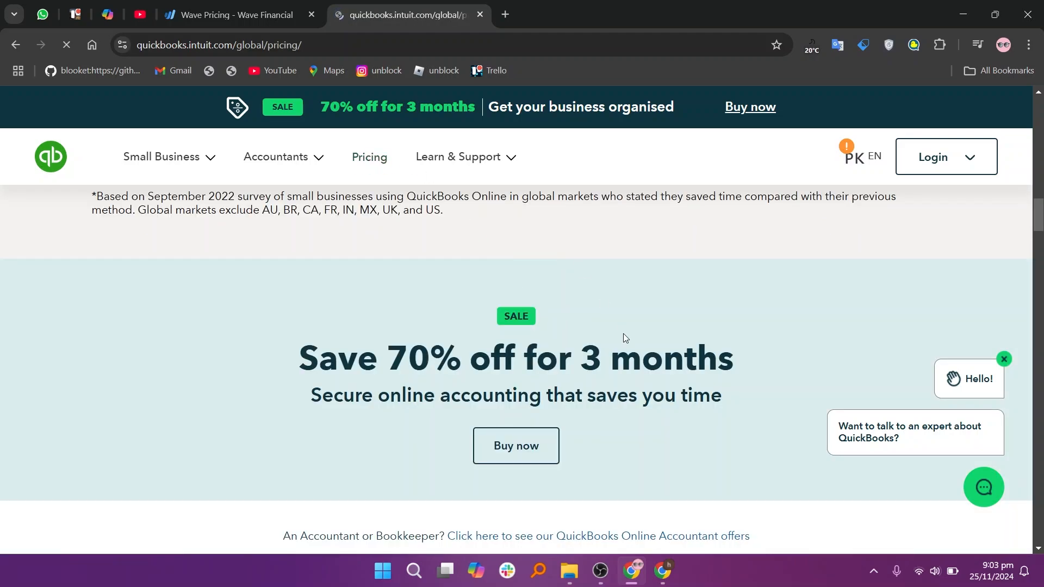
scroll("down", 3)
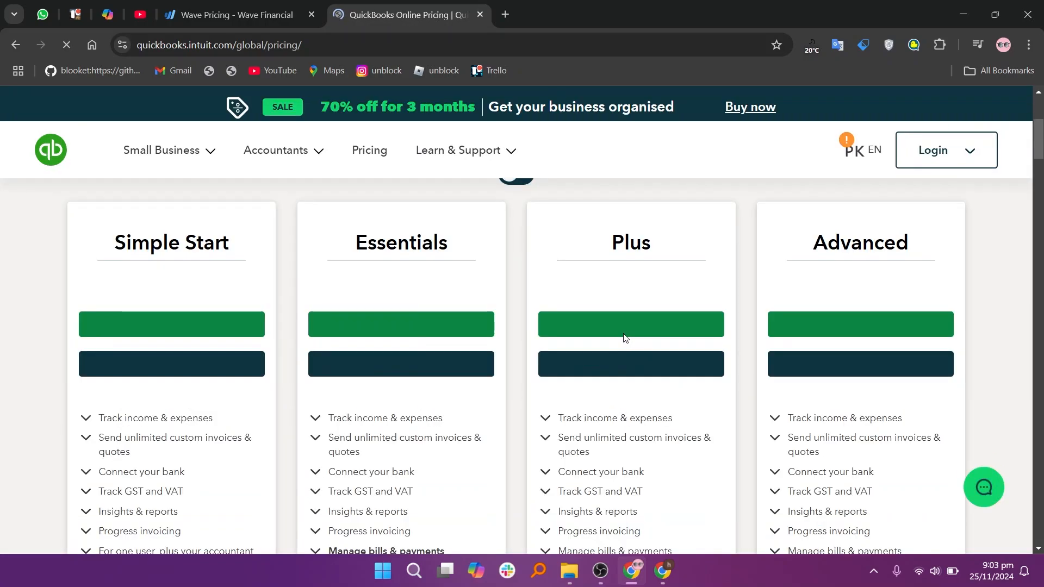